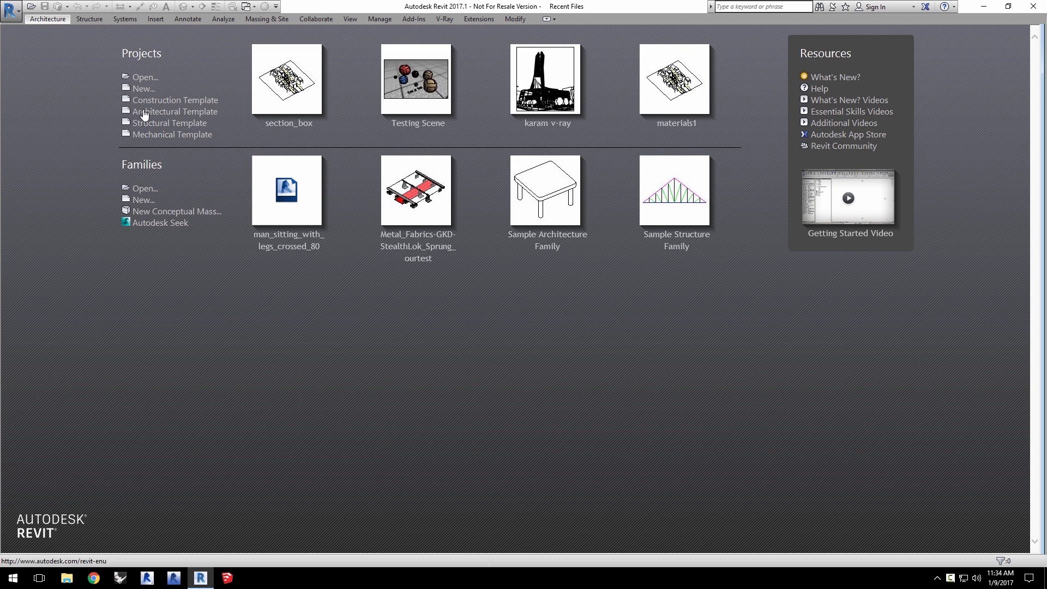
# Open the section_box.rvt project from the Recent Files page.
pyautogui.click(145, 76)
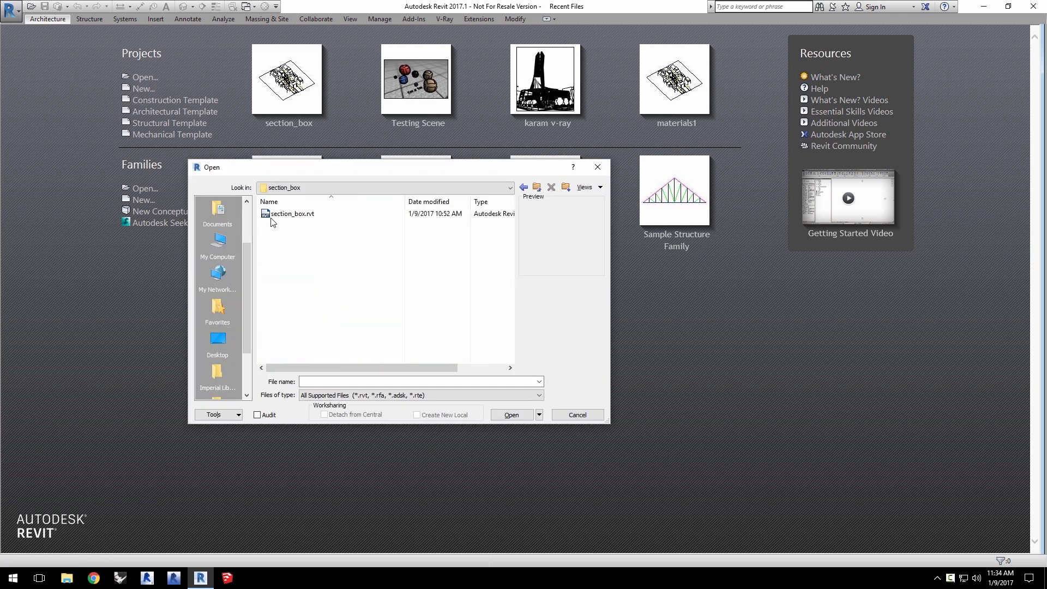
pyautogui.click(291, 213)
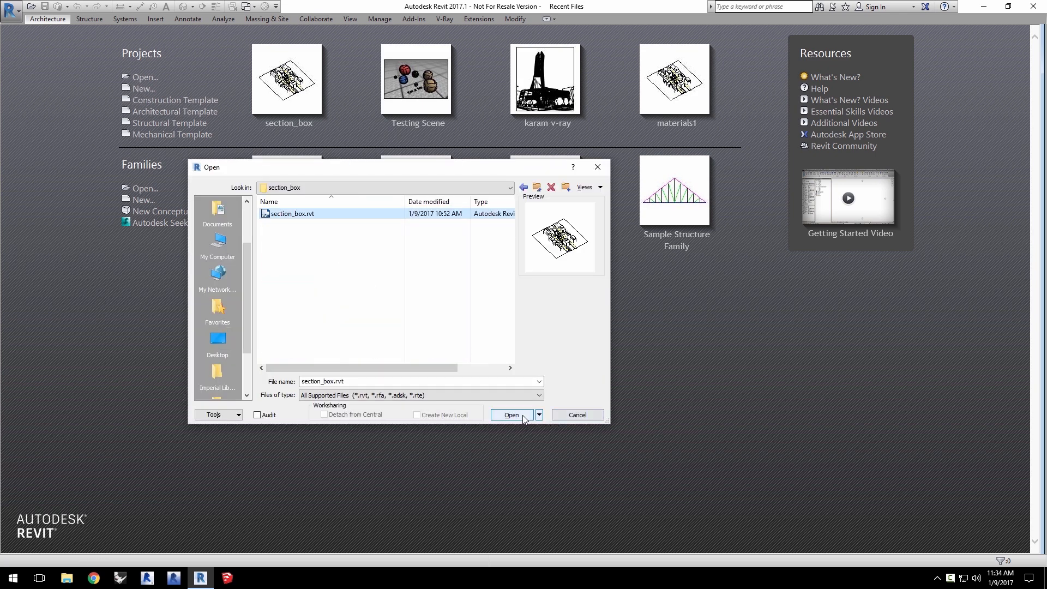
pyautogui.click(511, 414)
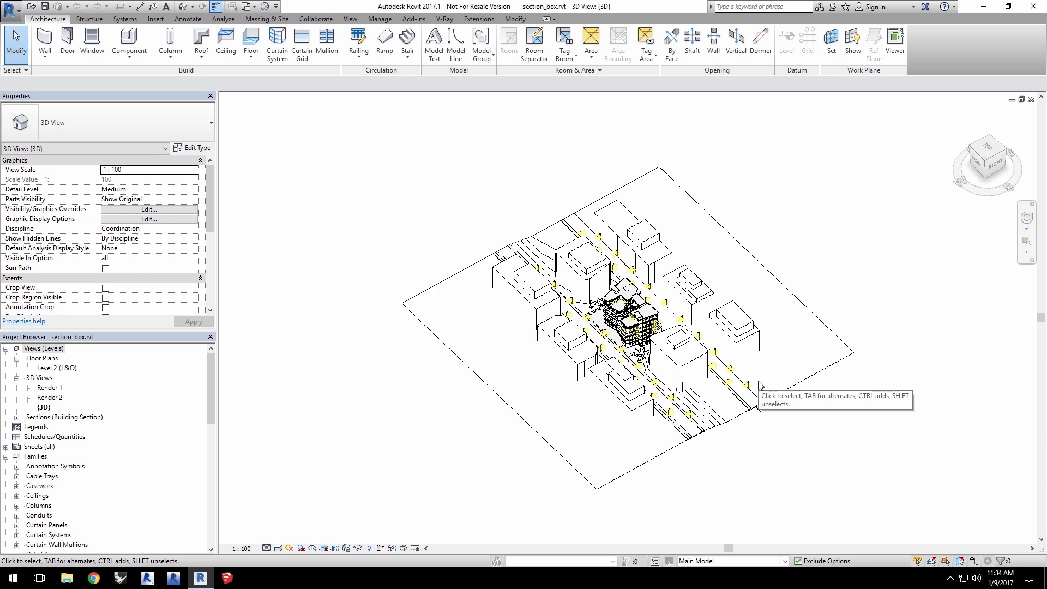
pyautogui.moveTo(949, 309)
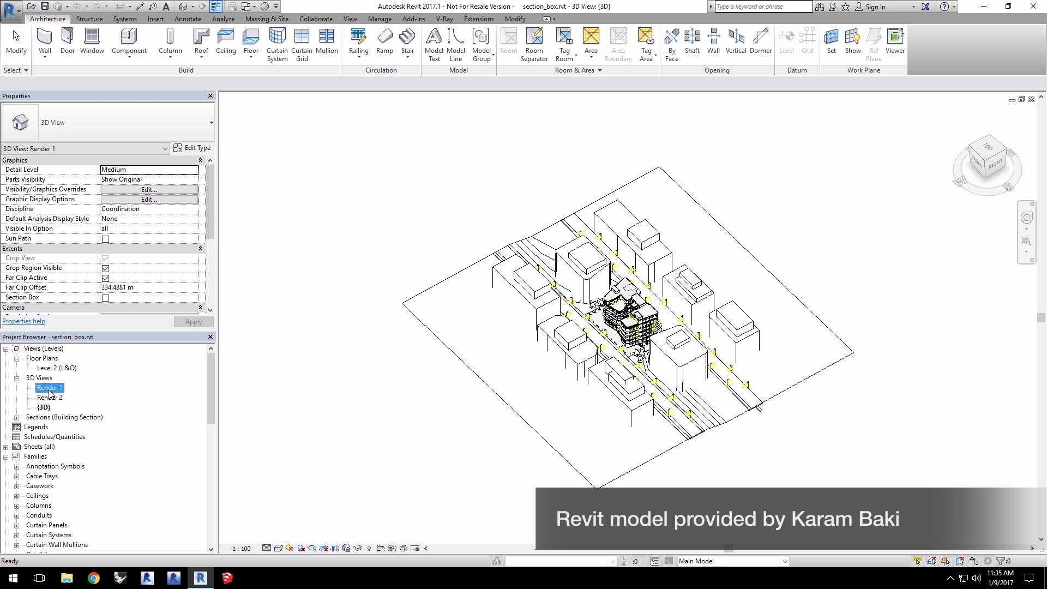
# Open the Render 1 perspective and switch on its Section Box property.
pyautogui.doubleClick(49, 388)
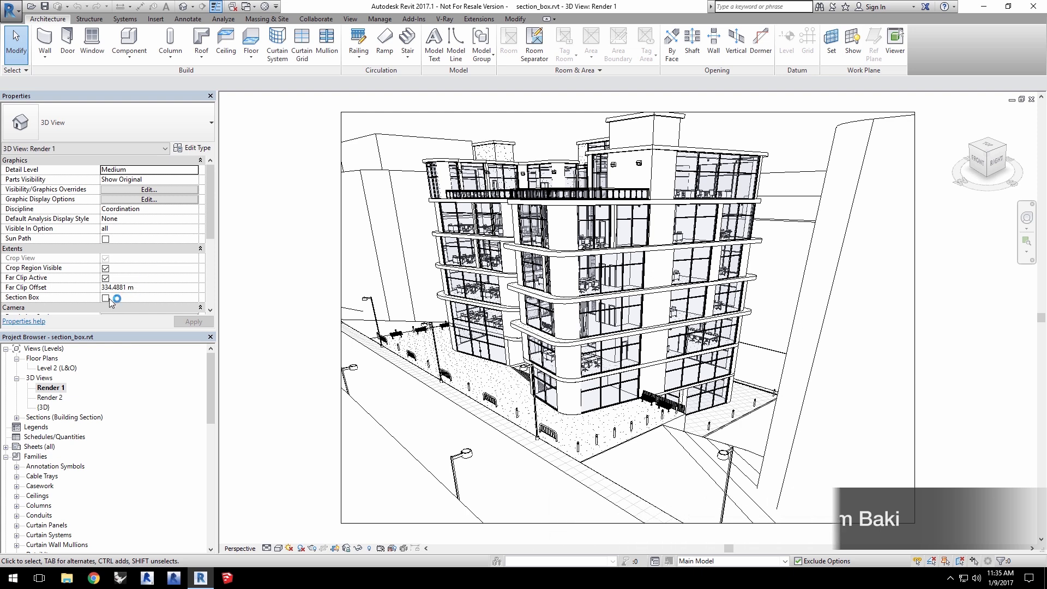
pyautogui.click(105, 298)
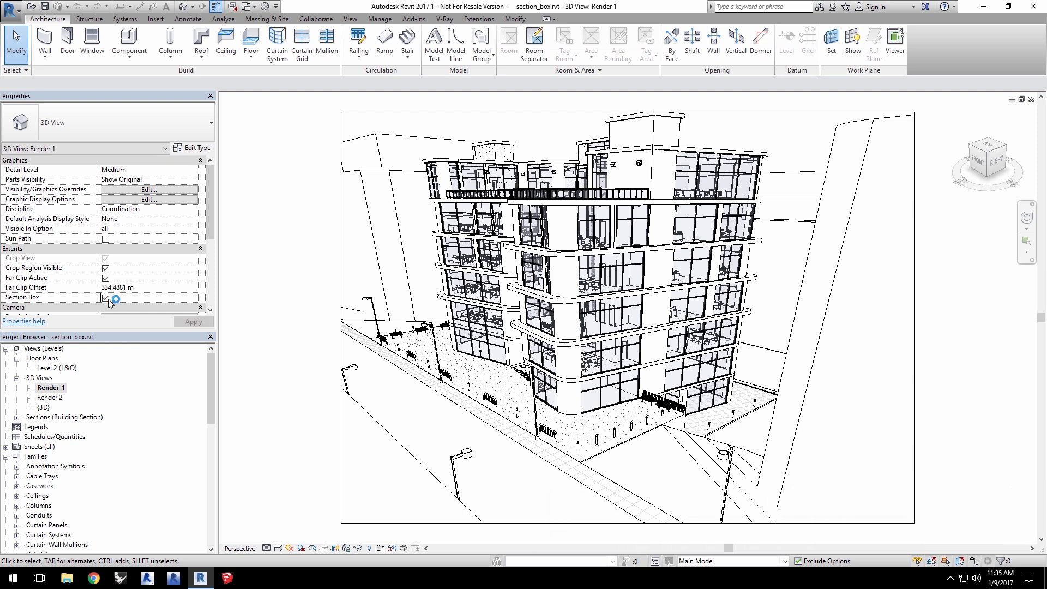
pyautogui.click(105, 297)
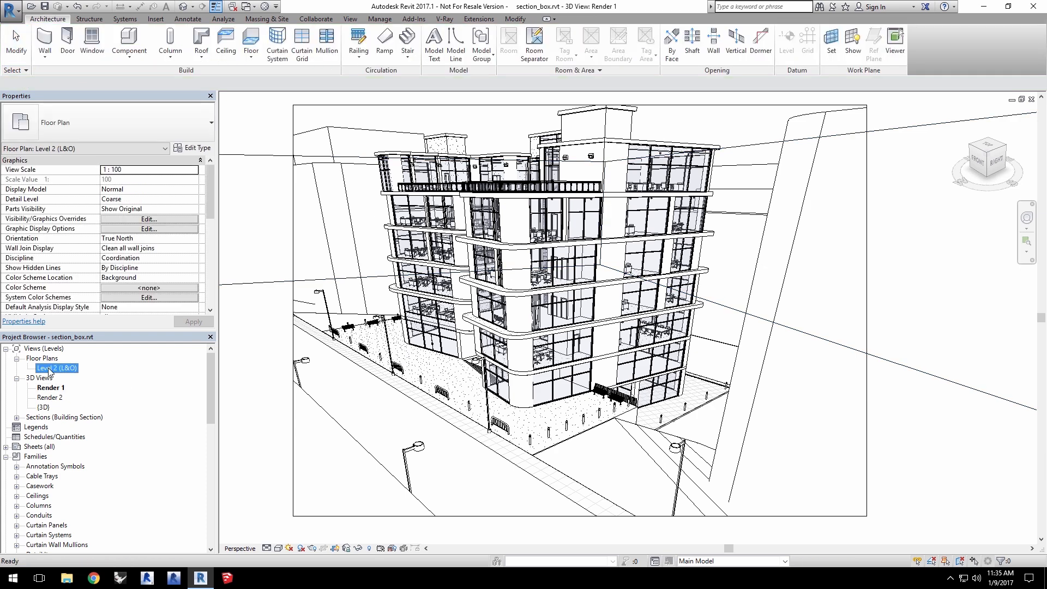
# Show Render 1's section box in the Level 2 plan and pull its left side into the building.
pyautogui.doubleClick(56, 367)
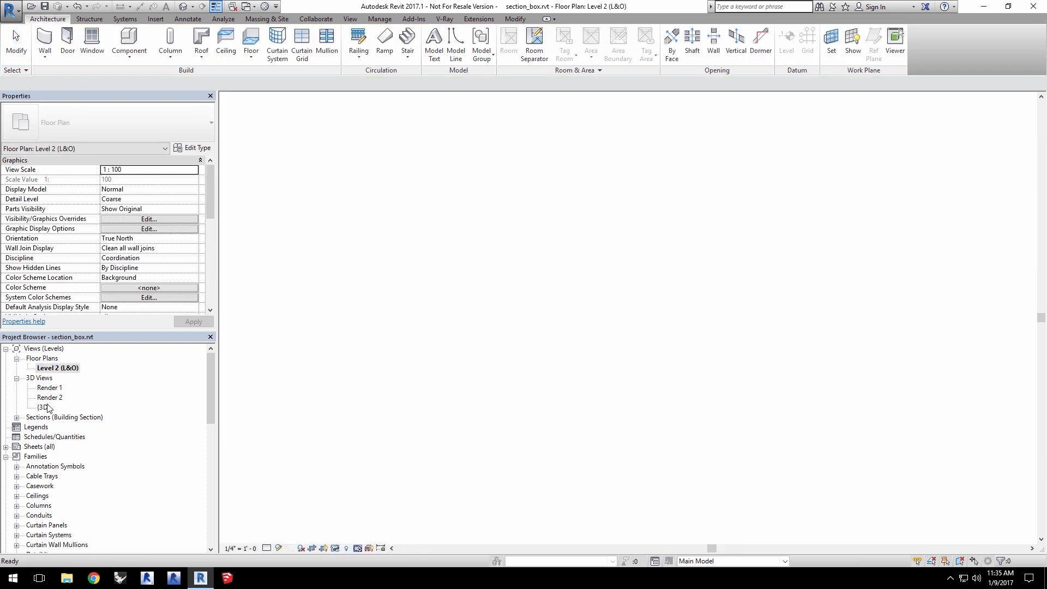
pyautogui.rightClick(48, 388)
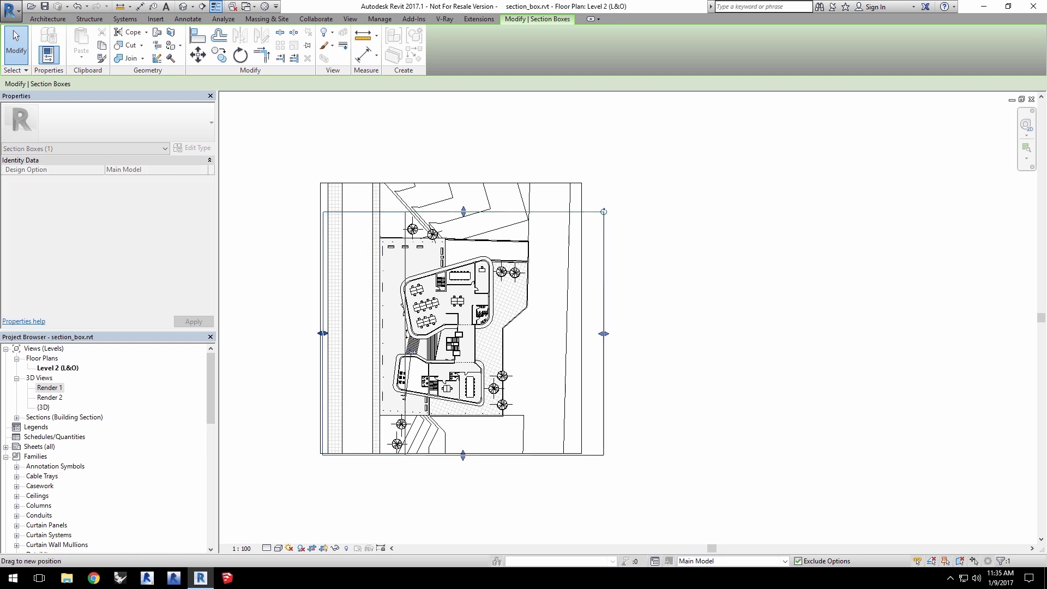
pyautogui.moveTo(322, 333); pyautogui.dragTo(442, 334)
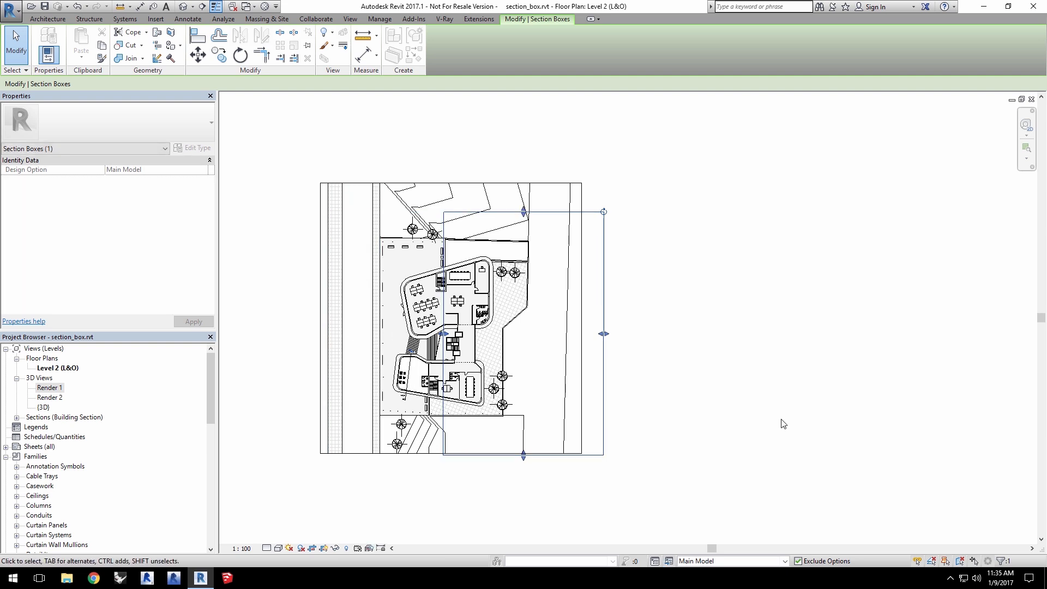
pyautogui.moveTo(48, 389)
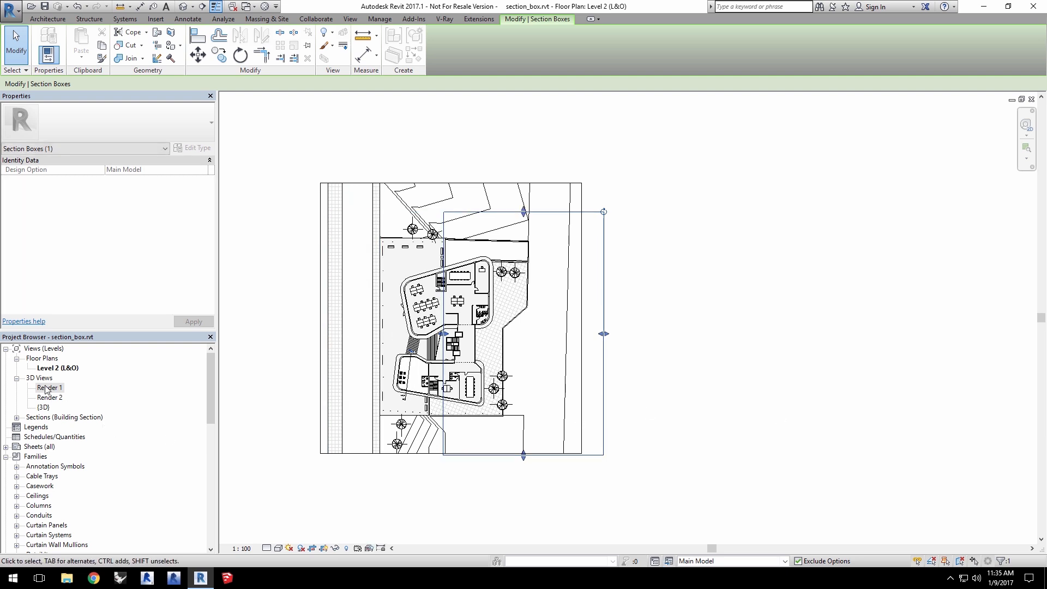
# Check the cut in Render 1, return to Level 2 and bring up the V-Ray tab.
pyautogui.doubleClick(49, 388)
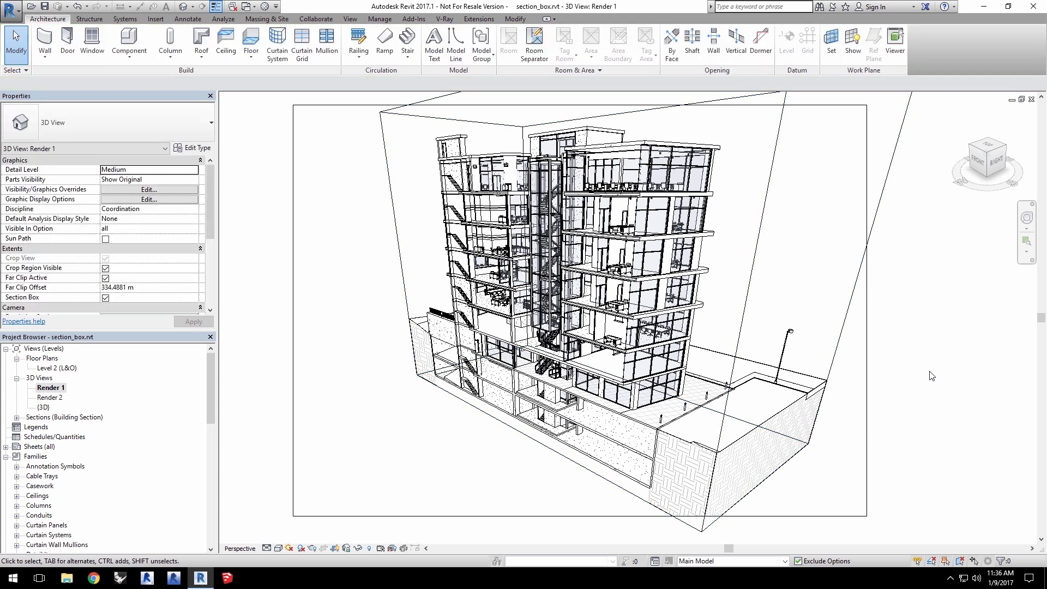
pyautogui.click(56, 368)
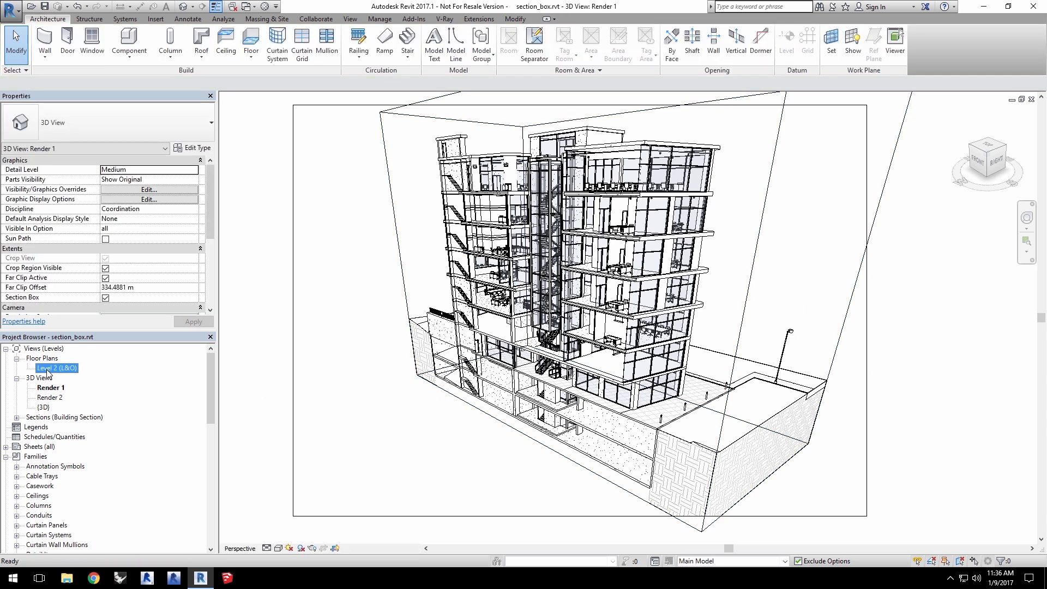
pyautogui.doubleClick(57, 368)
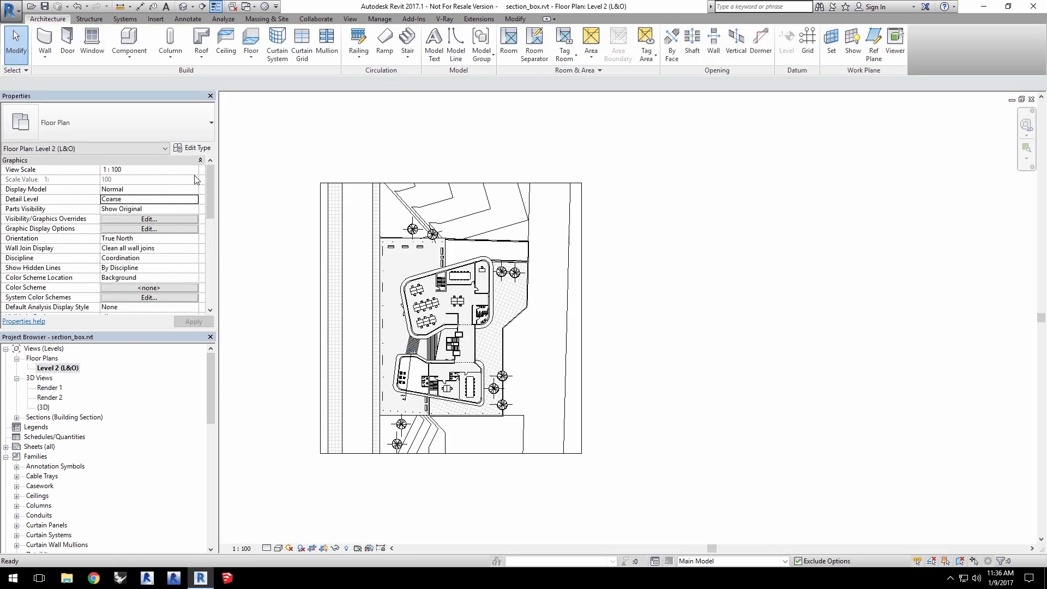
pyautogui.click(444, 19)
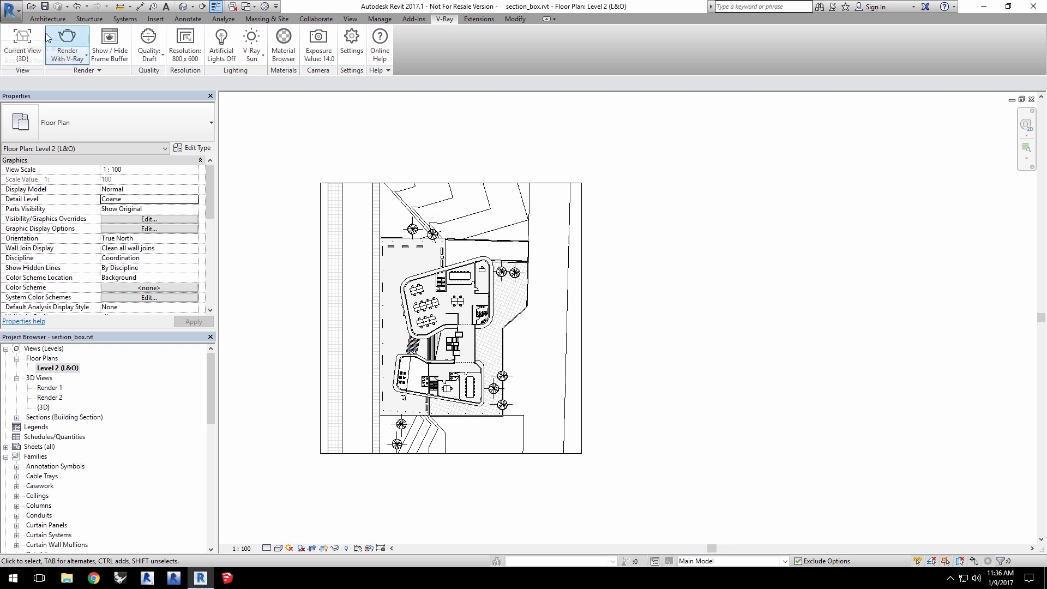
# Render Render 1 with V-Ray at Printer 96 DPI resolution (886 x 635).
pyautogui.click(22, 40)
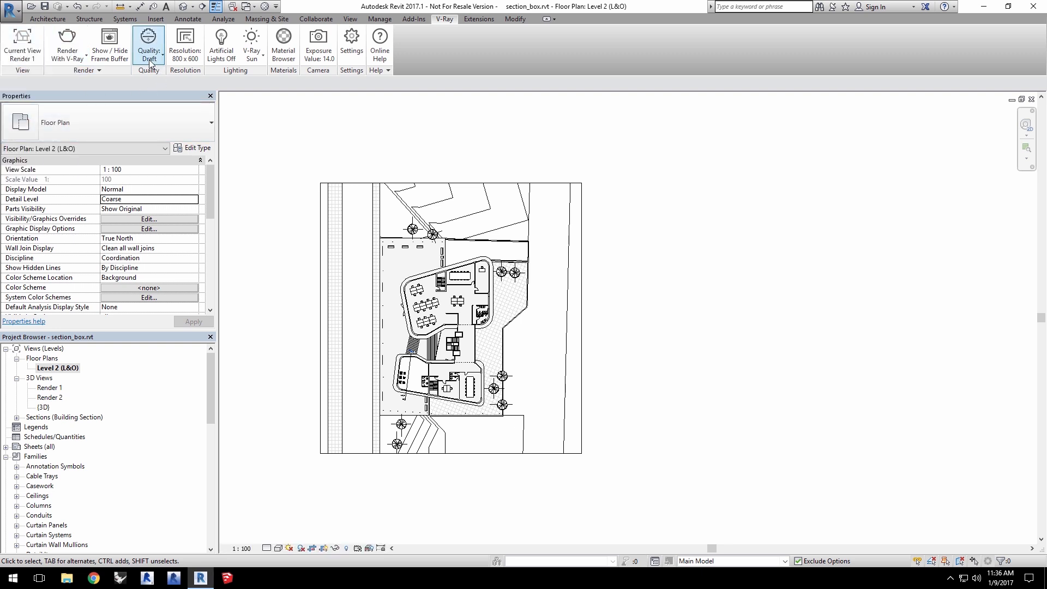
pyautogui.click(185, 45)
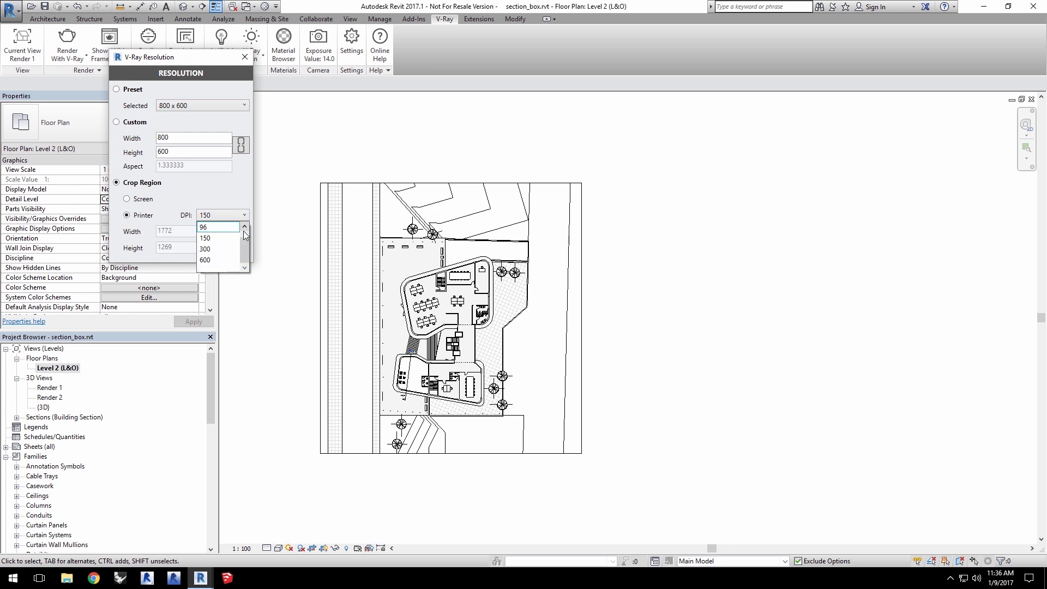
pyautogui.click(244, 57)
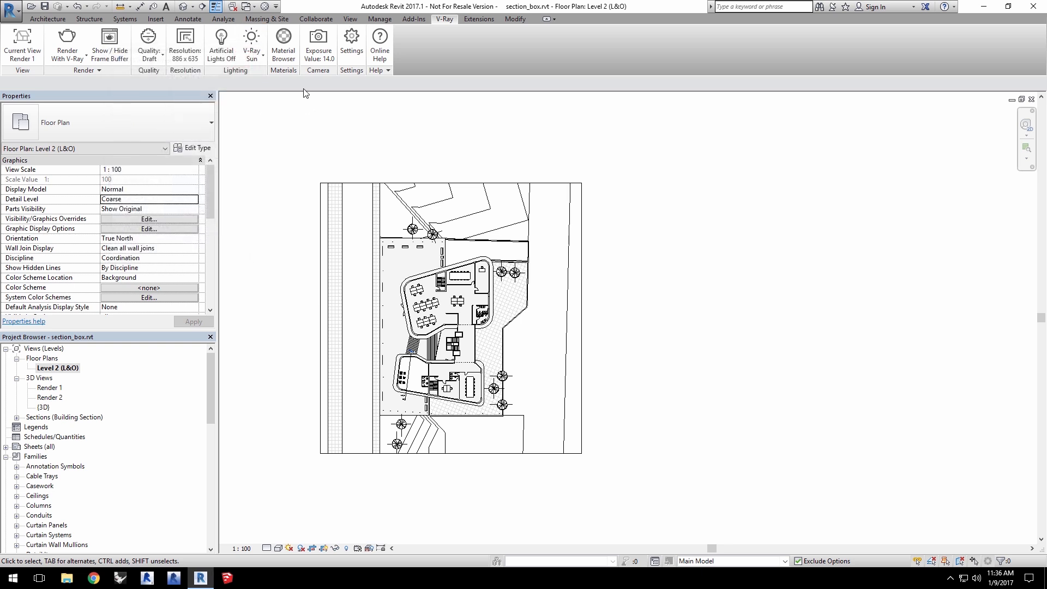
pyautogui.click(66, 40)
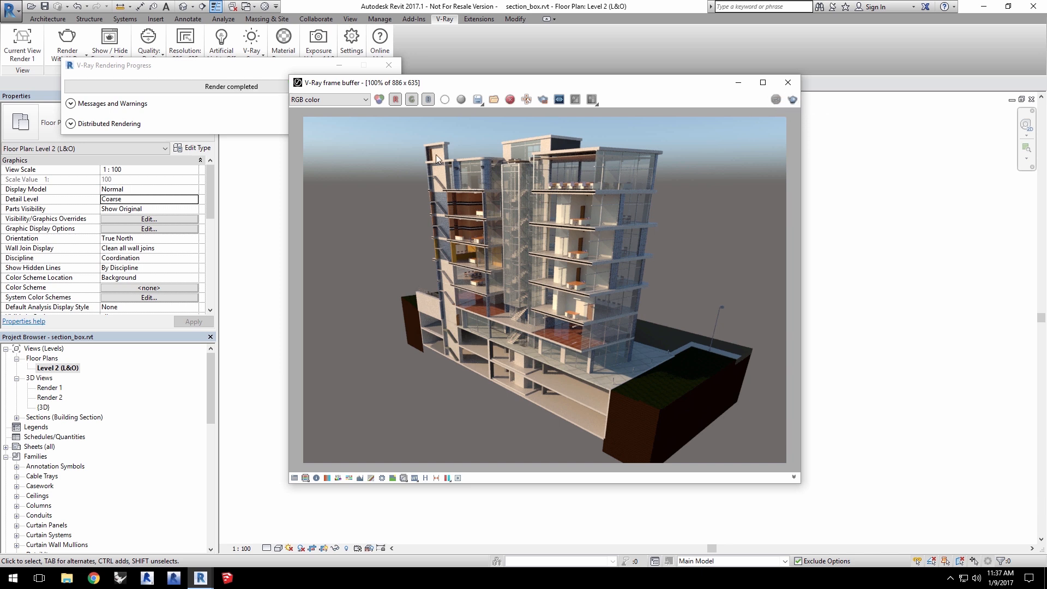
pyautogui.moveTo(53, 401)
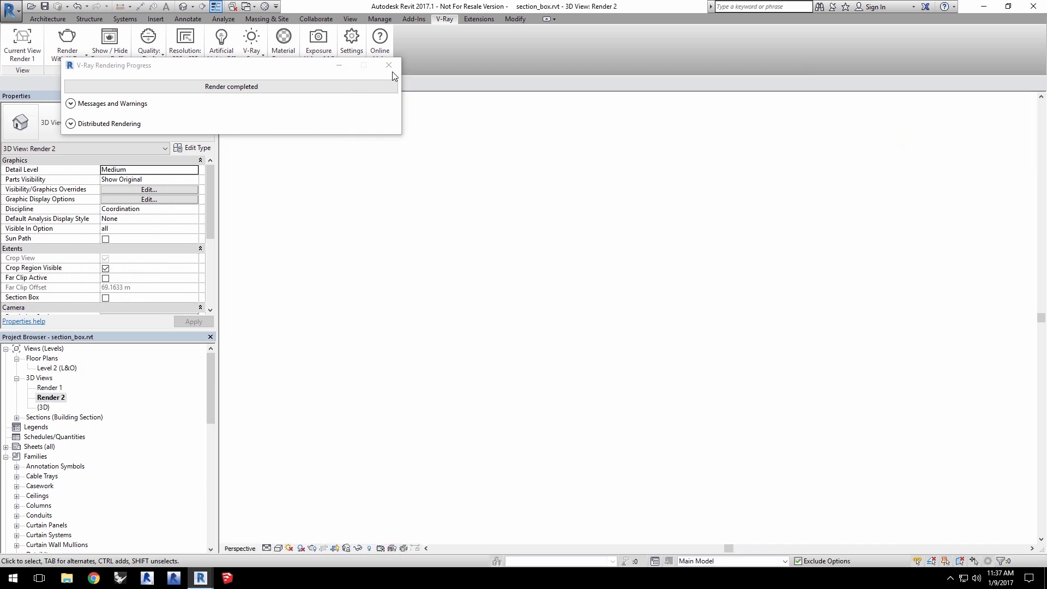
# Close the finished V-Ray rendering progress window.
pyautogui.click(388, 65)
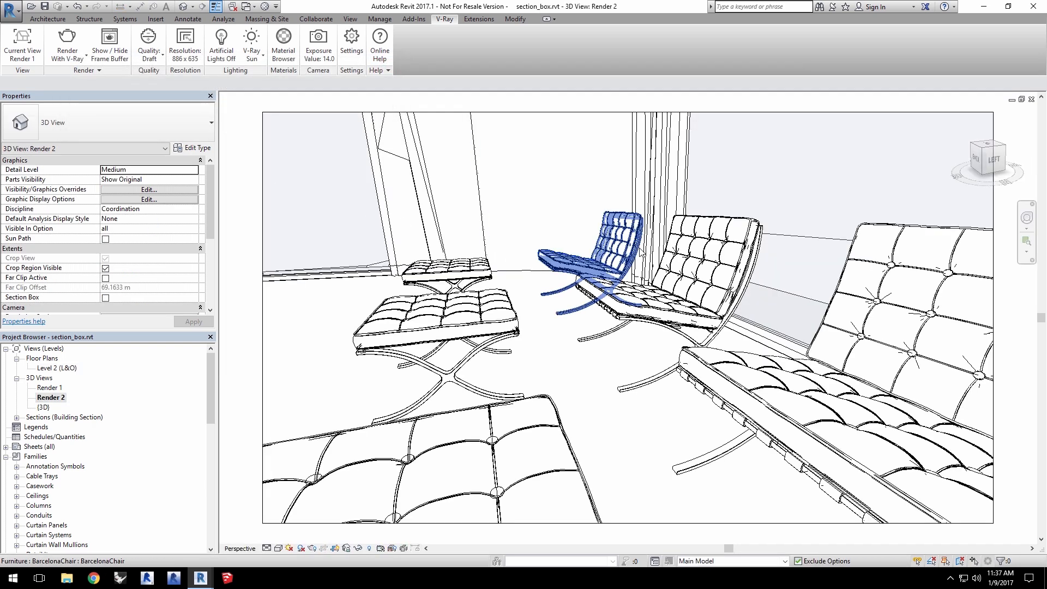
# Switch on Render 2's section box and return to the Level 2 (L&O) plan.
pyautogui.click(719, 170)
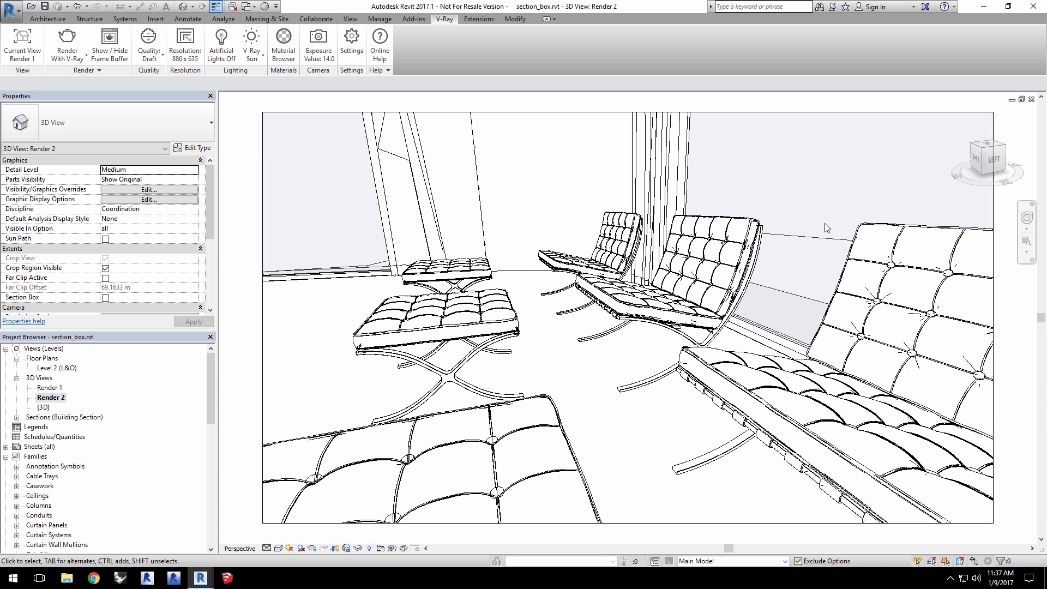
pyautogui.moveTo(812, 227)
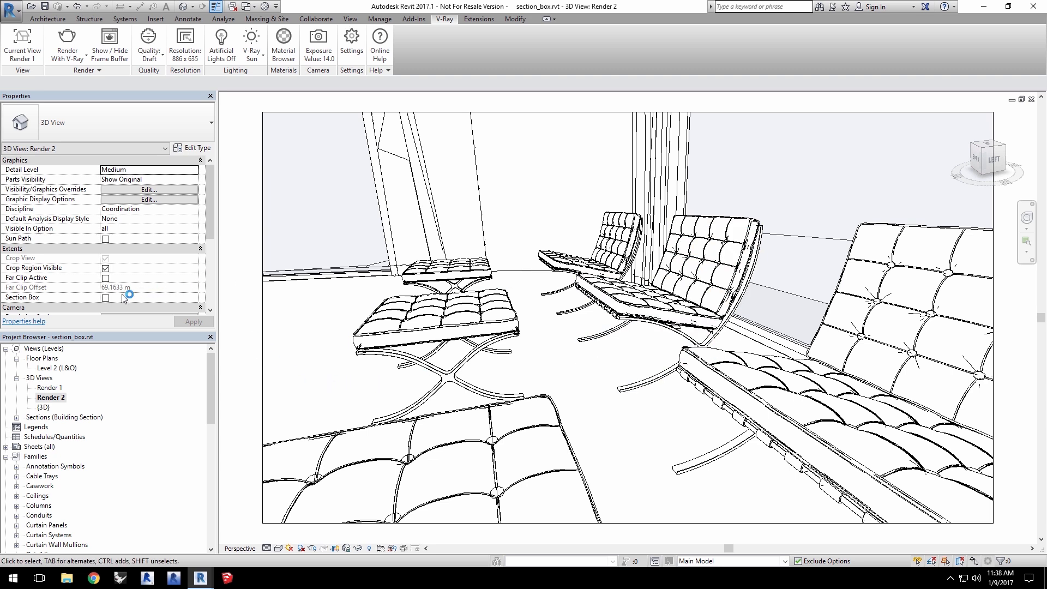
pyautogui.click(105, 298)
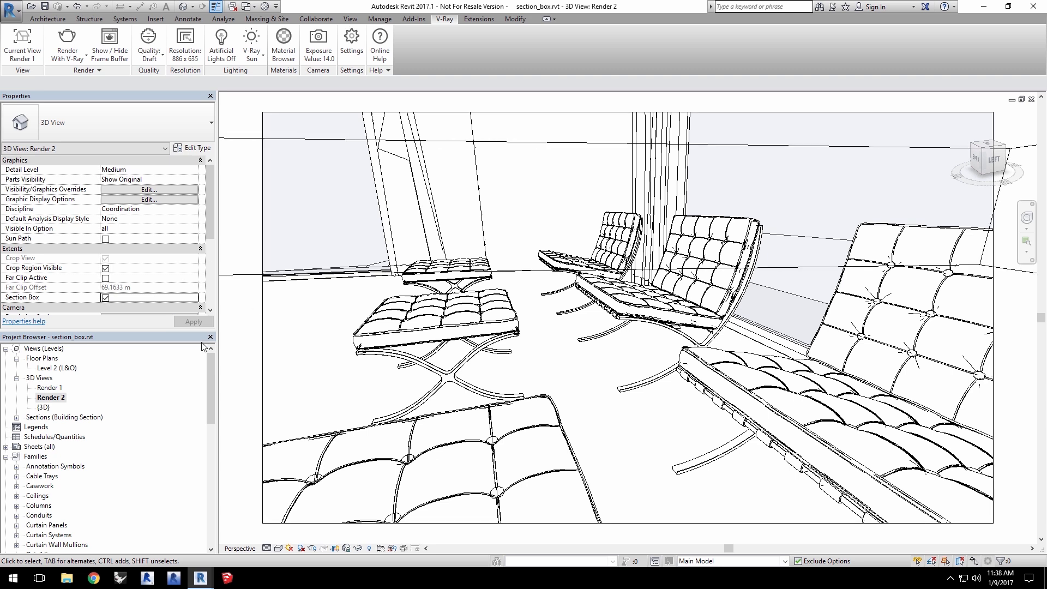
pyautogui.doubleClick(57, 368)
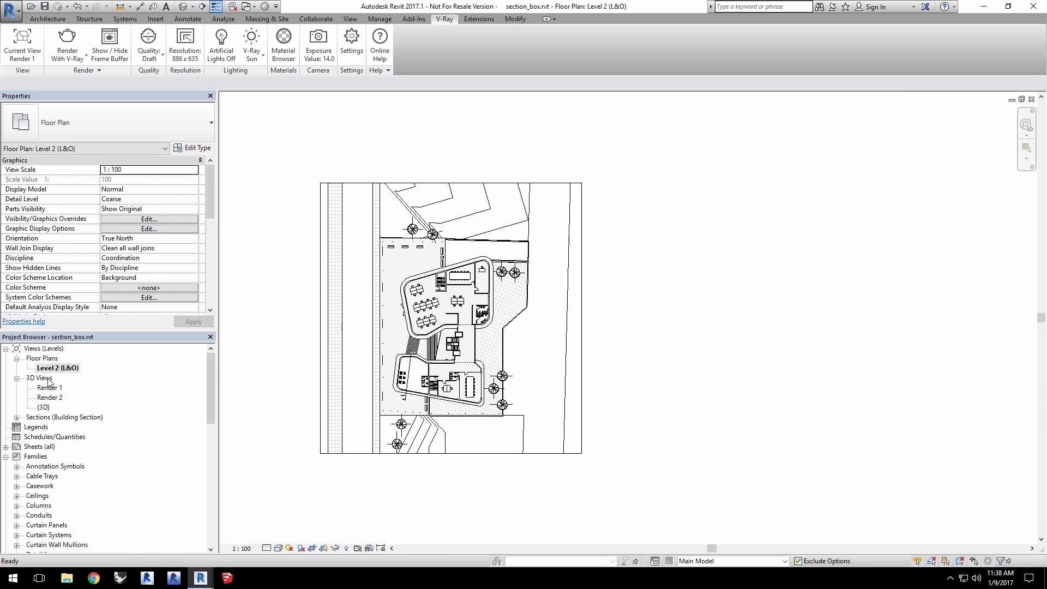
# Show Render 2's section box in the Level 2 plan and resize it around the lounge.
pyautogui.rightClick(48, 398)
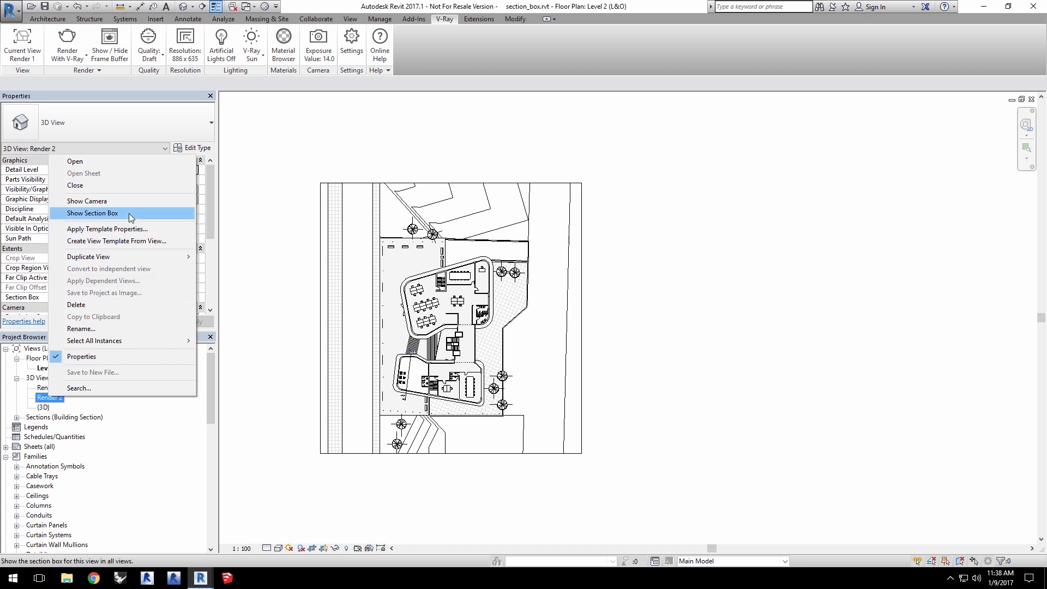
pyautogui.click(92, 213)
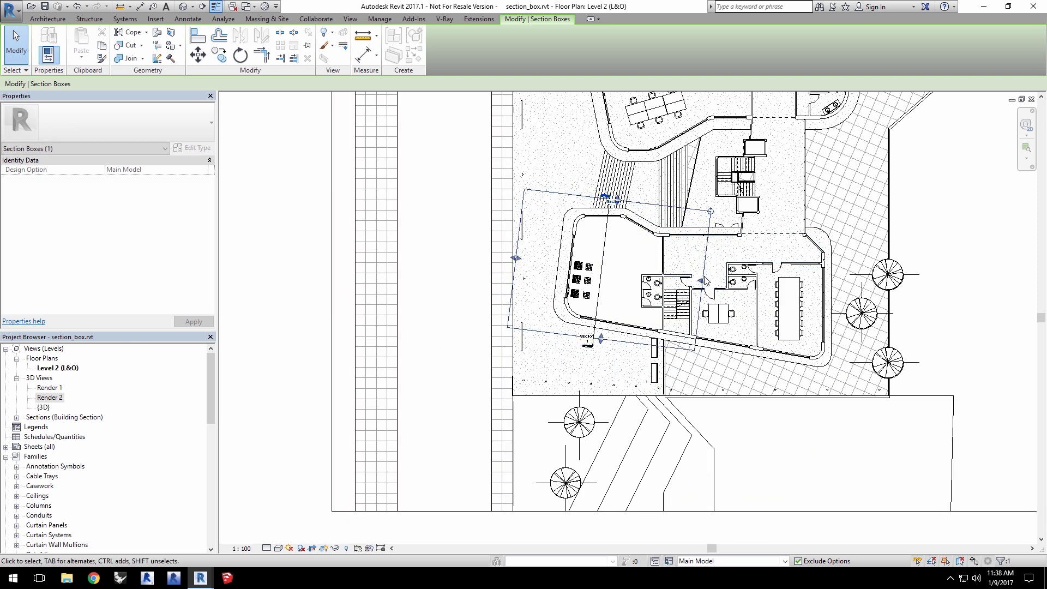
pyautogui.moveTo(705, 280); pyautogui.dragTo(682, 277)
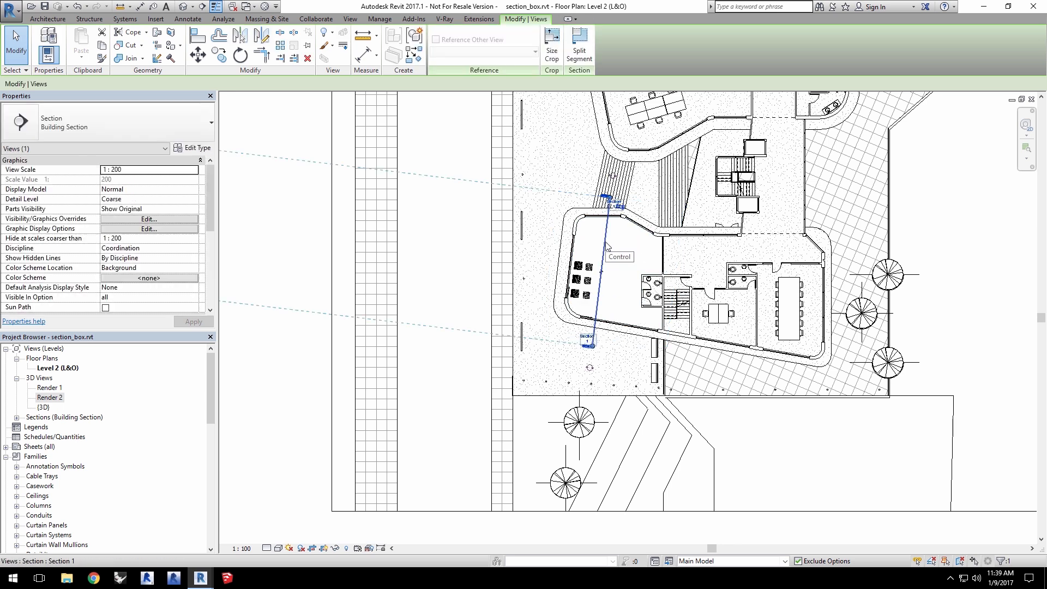
pyautogui.moveTo(606, 247)
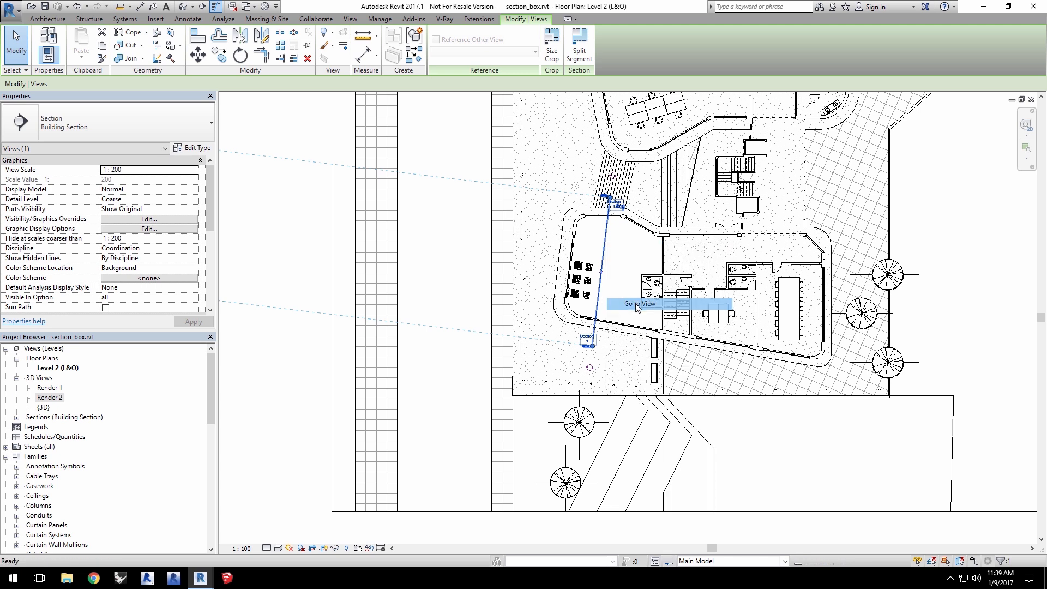
# Show Render 2's section box in Section 1, then reopen the Render 2 lounge view.
pyautogui.click(640, 303)
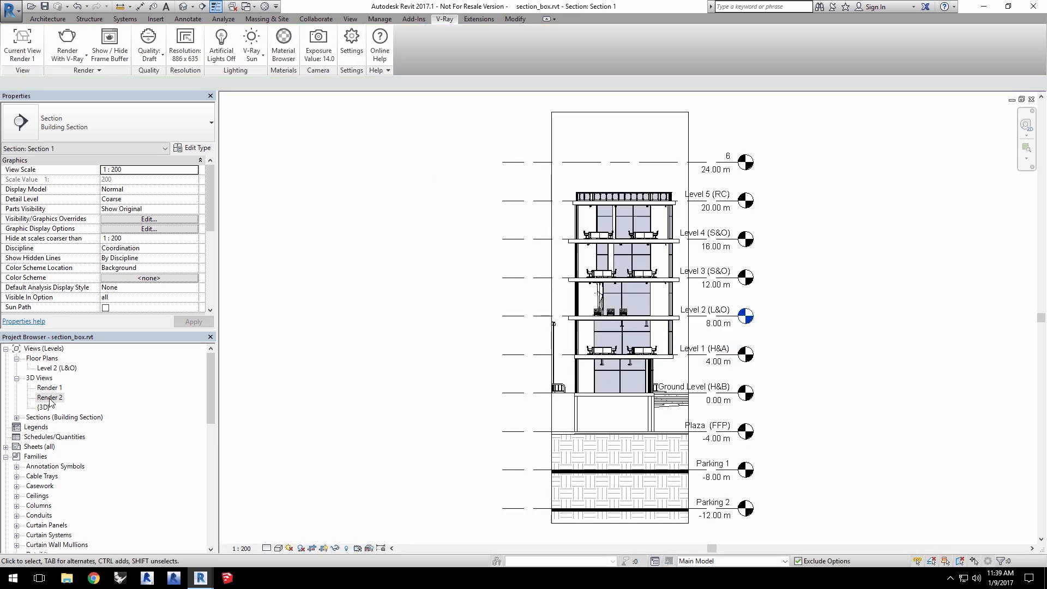
pyautogui.rightClick(48, 397)
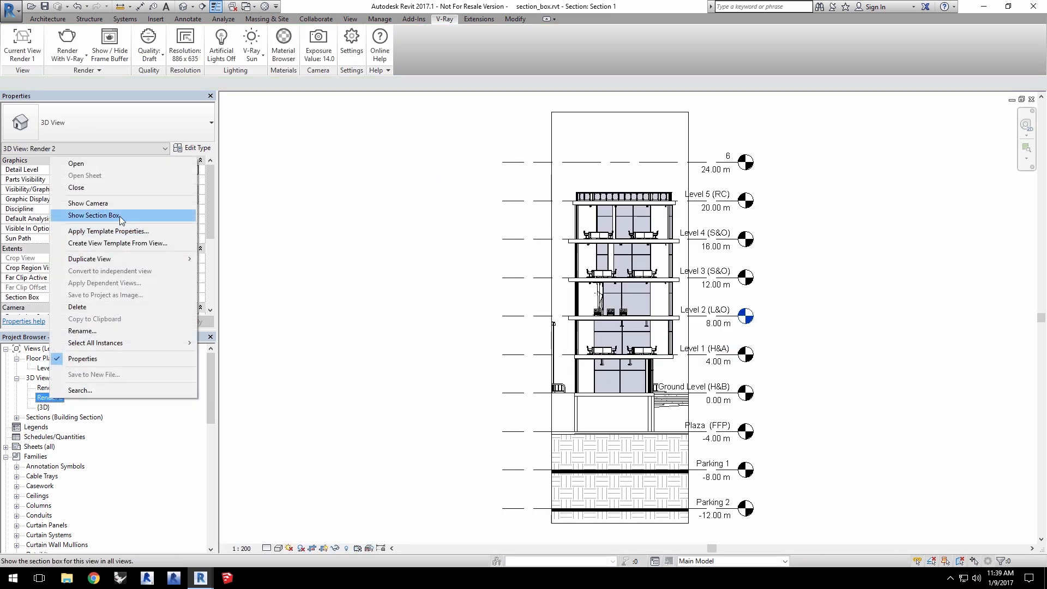
pyautogui.click(92, 215)
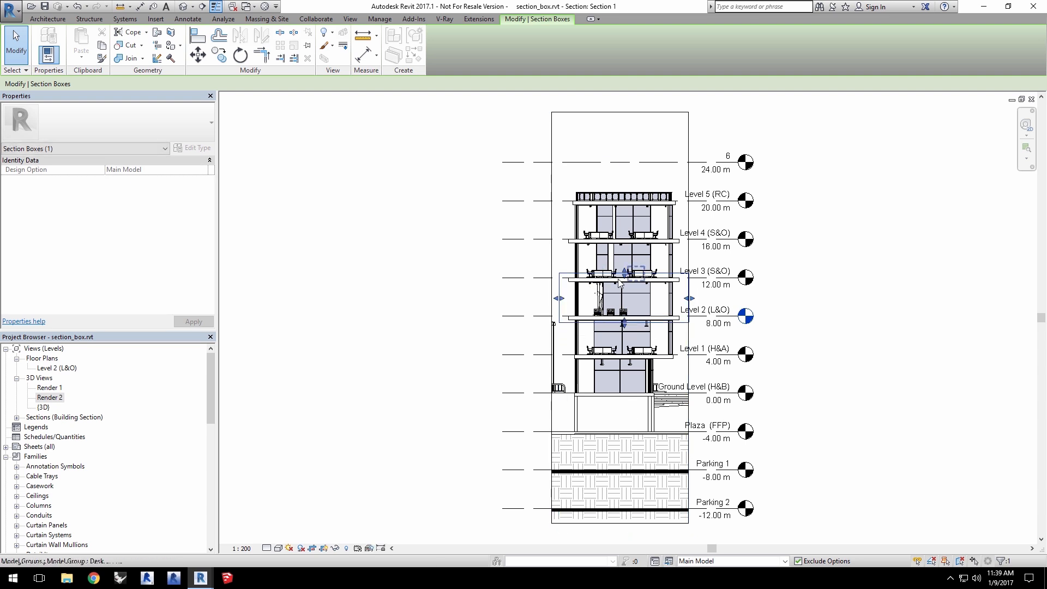
pyautogui.doubleClick(50, 397)
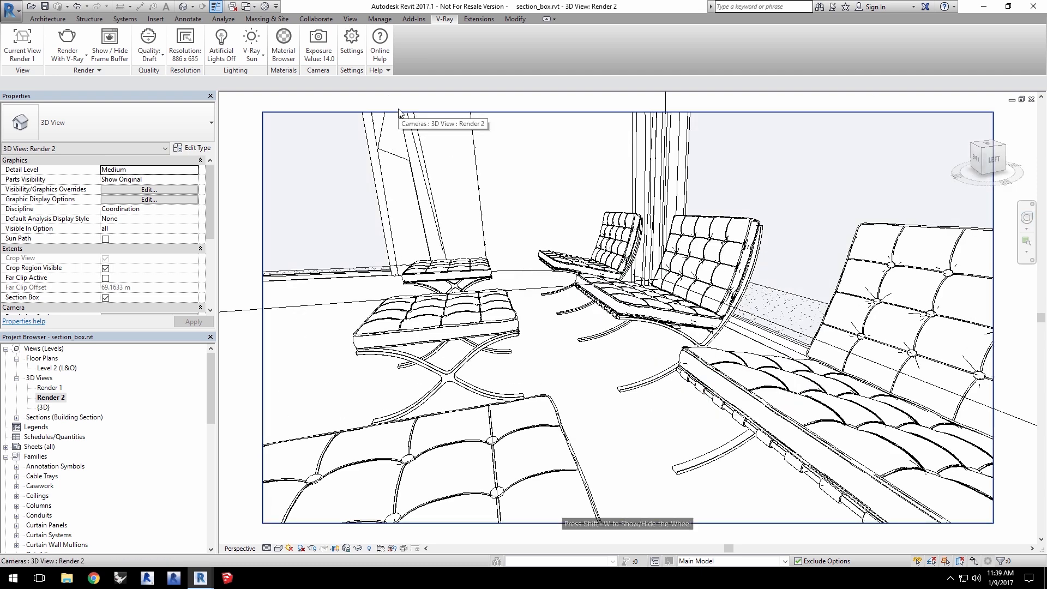
pyautogui.moveTo(22, 45)
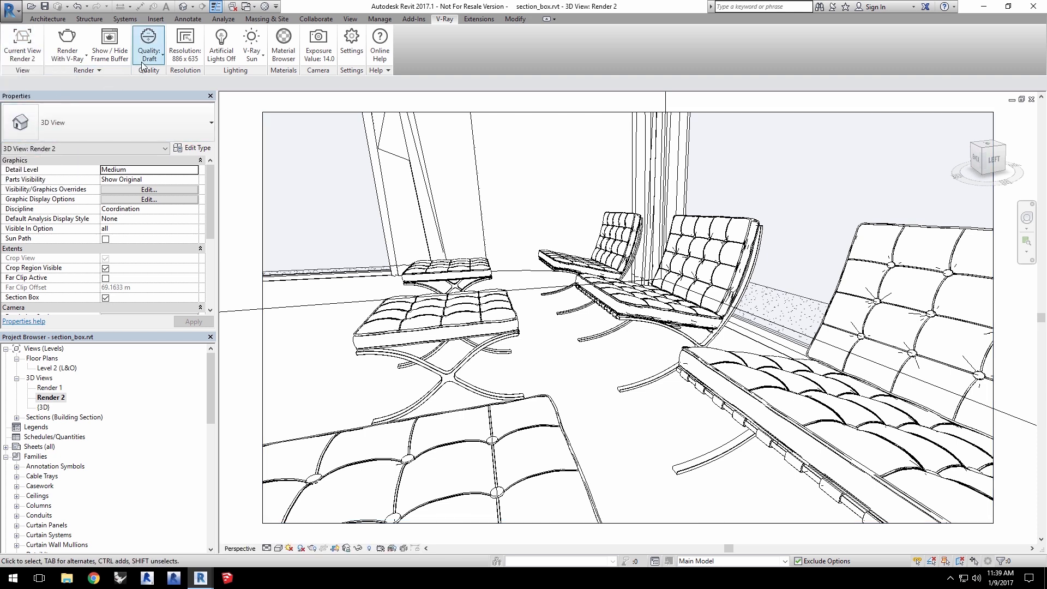
# Set the V-Ray render quality to High instead of Draft.
pyautogui.click(147, 45)
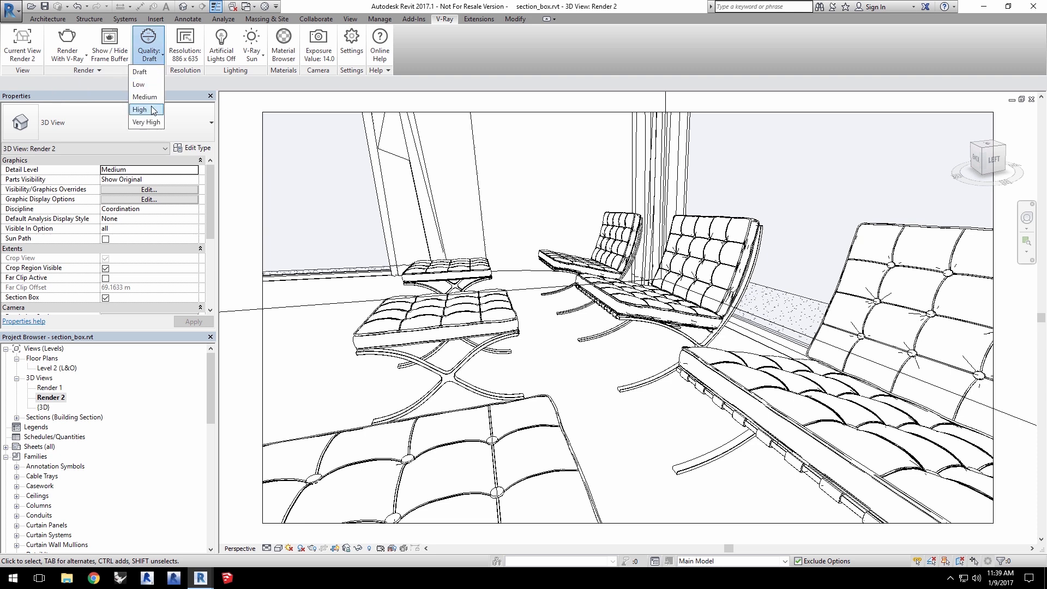
pyautogui.click(140, 110)
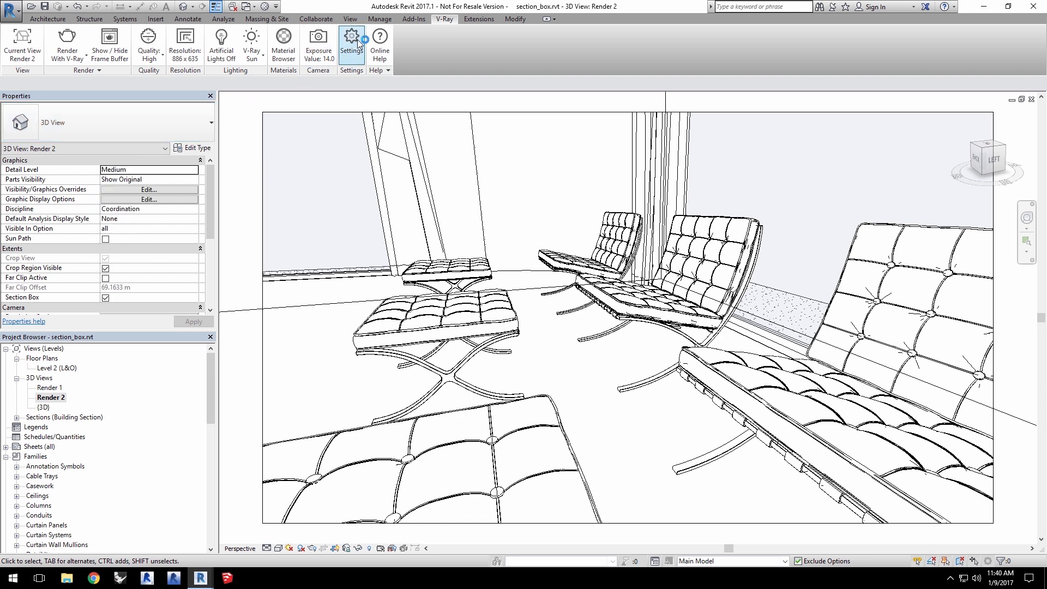
# Import the dome-light environment and exposure 11.0 from Render2.xml via V-Ray Settings sharing.
pyautogui.click(351, 40)
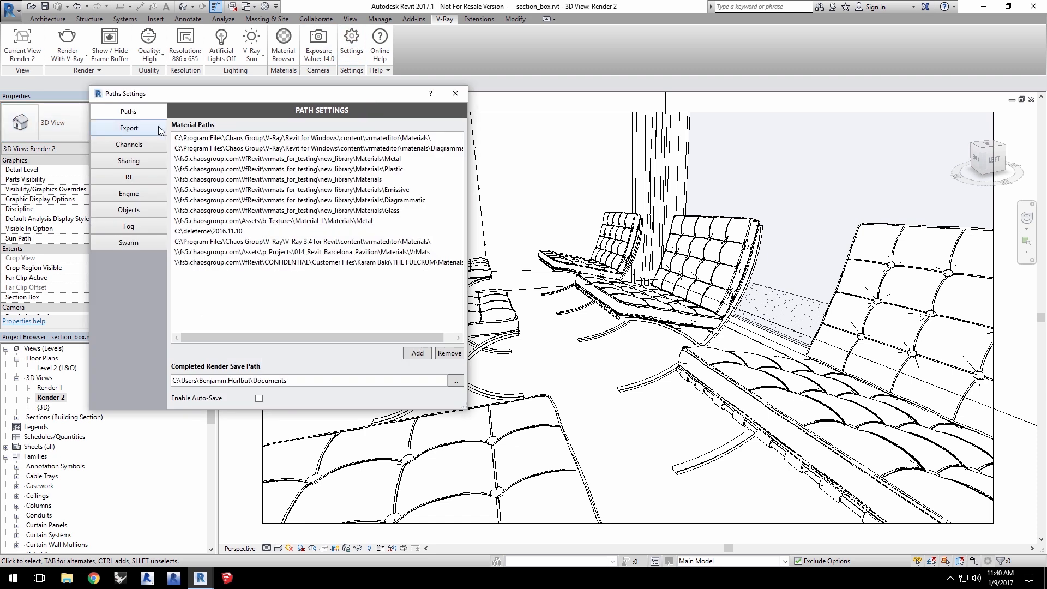
pyautogui.click(128, 160)
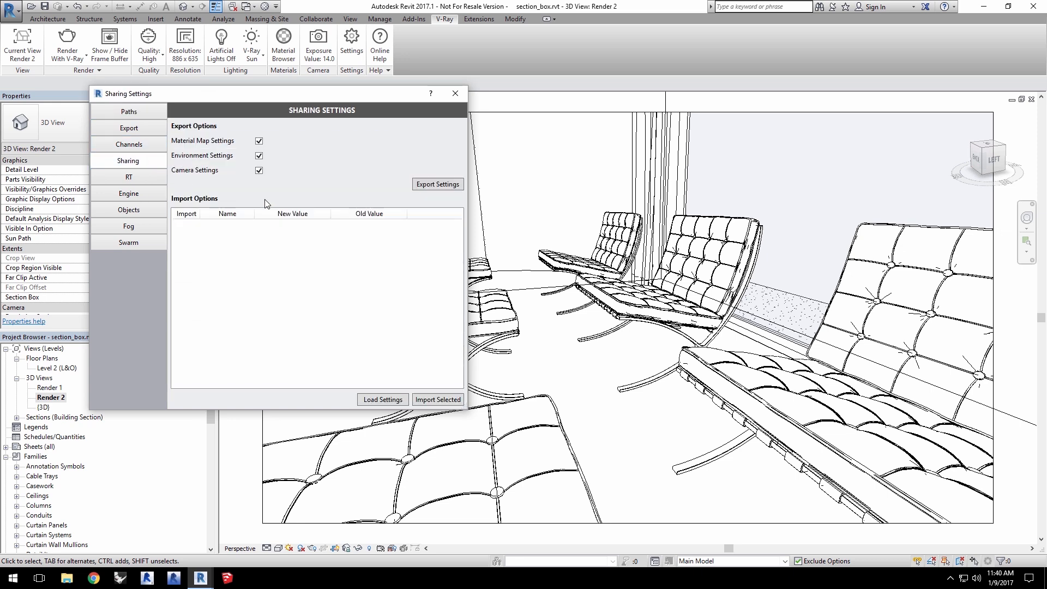
pyautogui.click(382, 399)
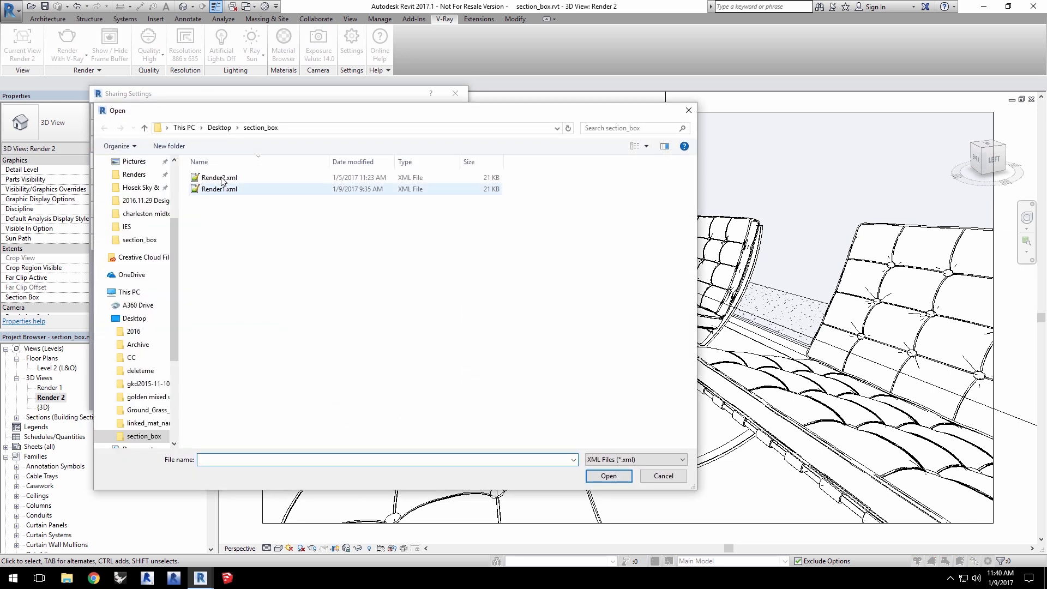
pyautogui.click(219, 178)
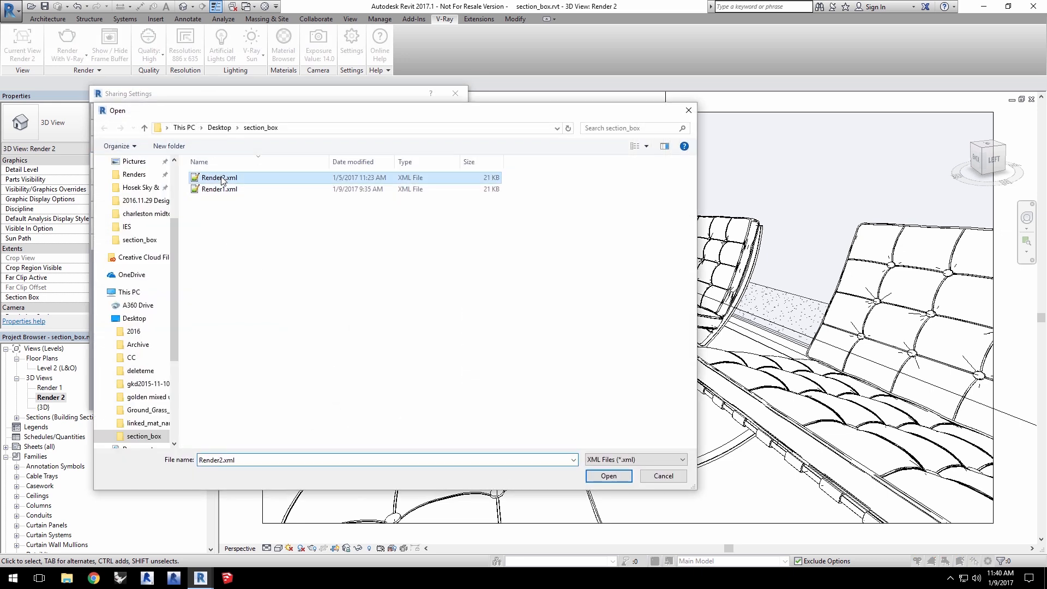
pyautogui.click(608, 476)
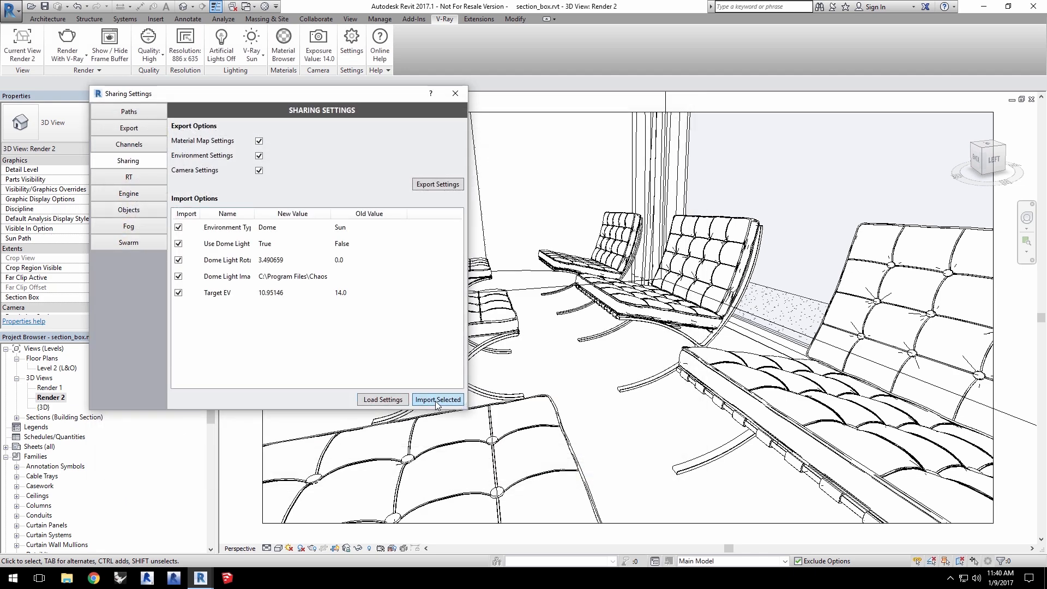
pyautogui.click(438, 399)
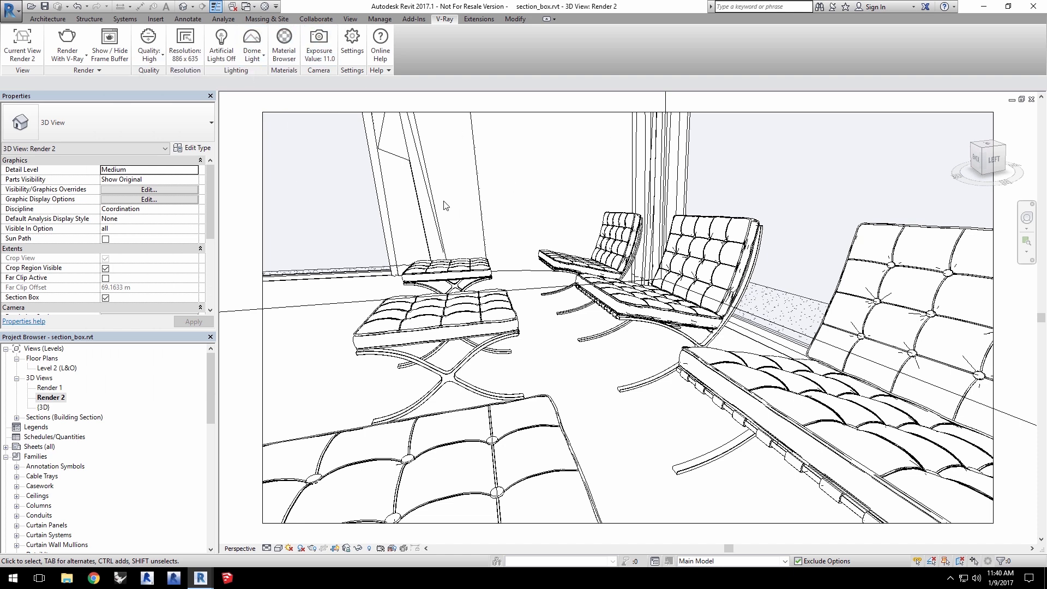
# Return to the Level 2 (L&O) floor plan.
pyautogui.click(57, 368)
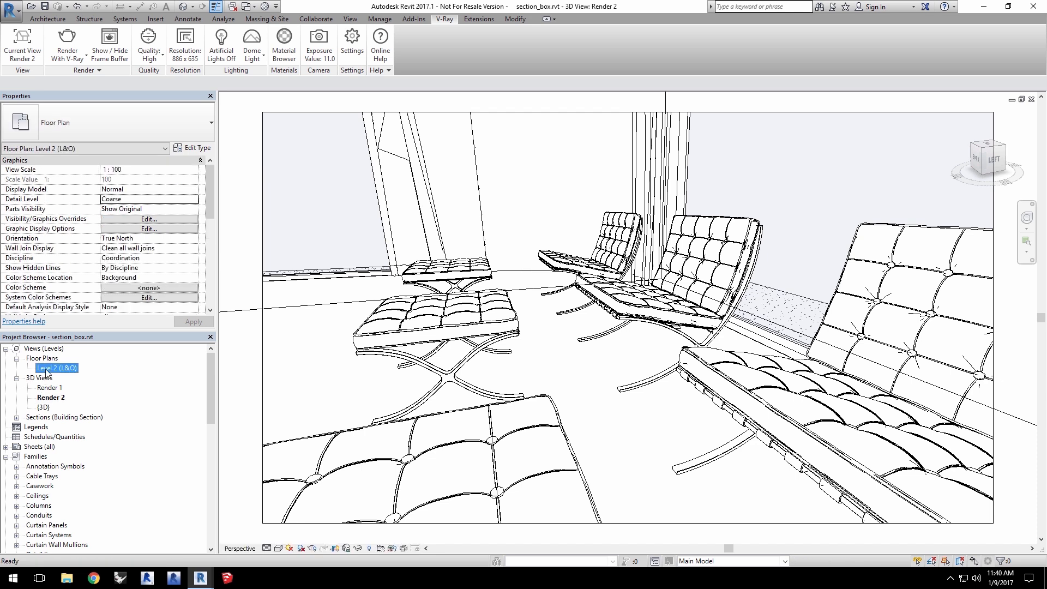
pyautogui.doubleClick(55, 368)
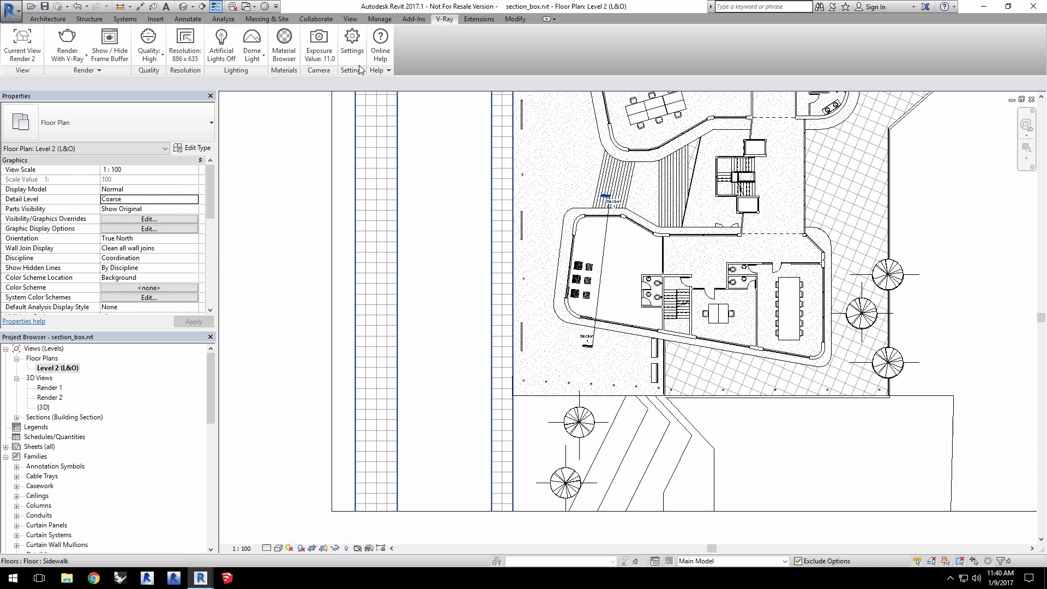